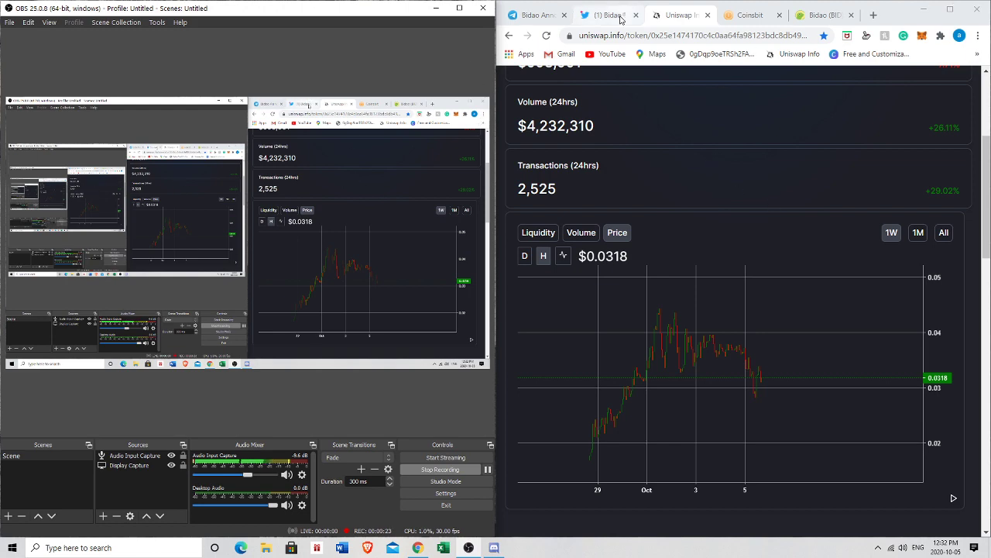
Show Bidao's tweet announcing the Hoo exchange listing of BID/USDT and BID/ETH
left_click(610, 15)
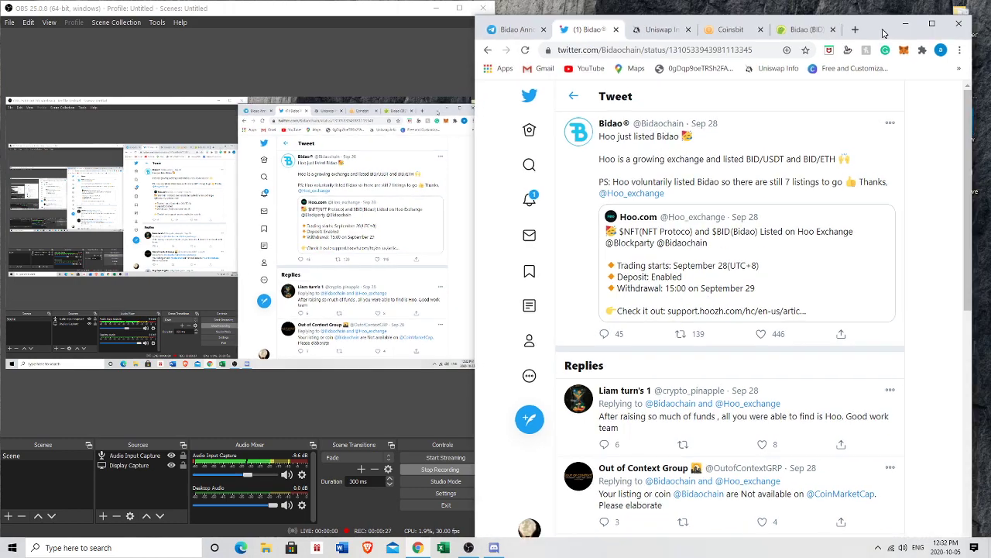
left_click(931, 23)
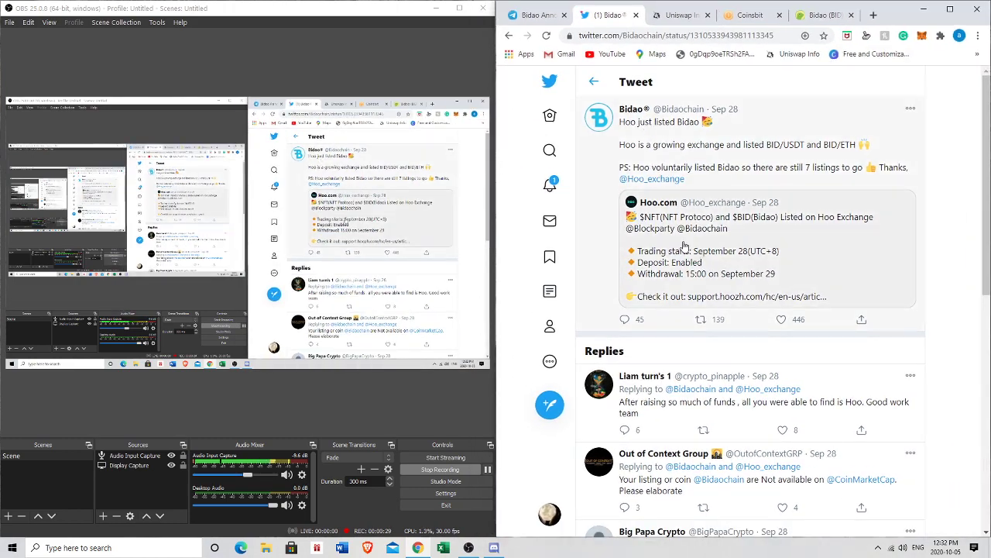
mouse_move(744, 240)
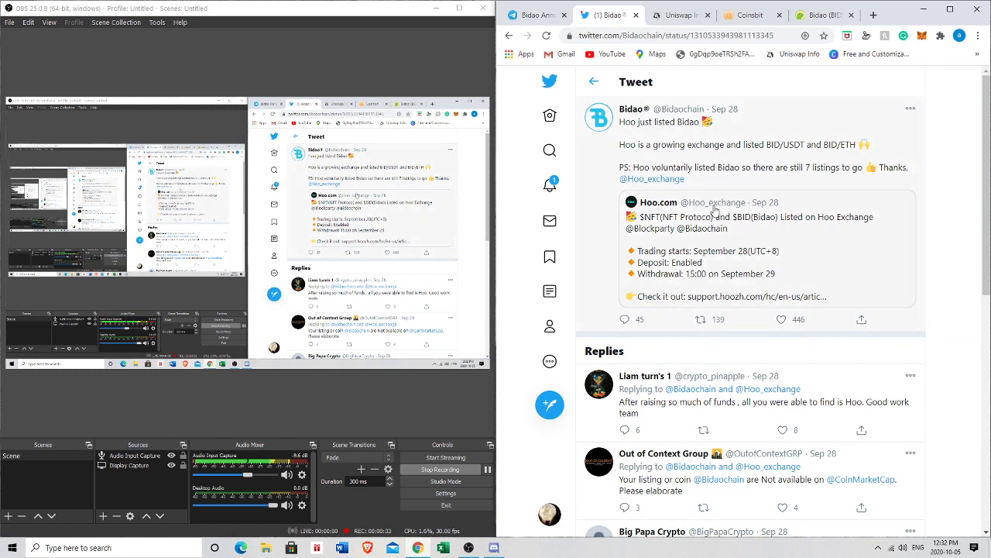
mouse_move(743, 257)
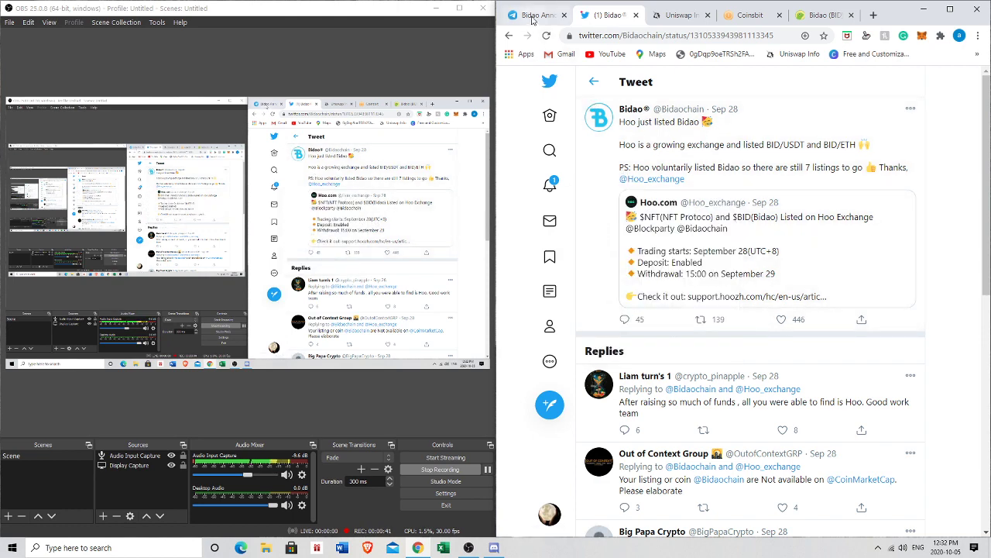
Read the Bidao channel's Coinsbit listing post, then view BID's $0.0318 Uniswap Info chart
left_click(534, 15)
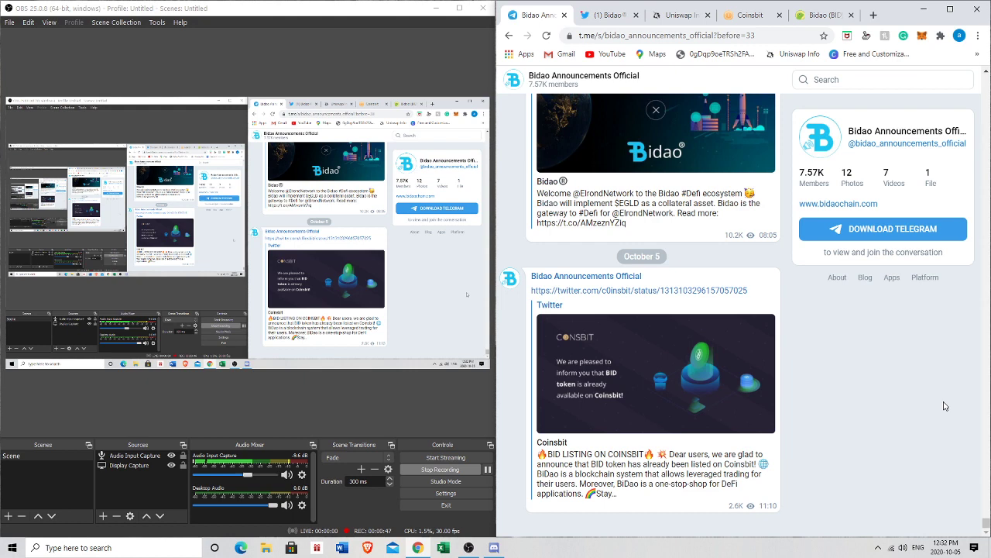
mouse_move(936, 403)
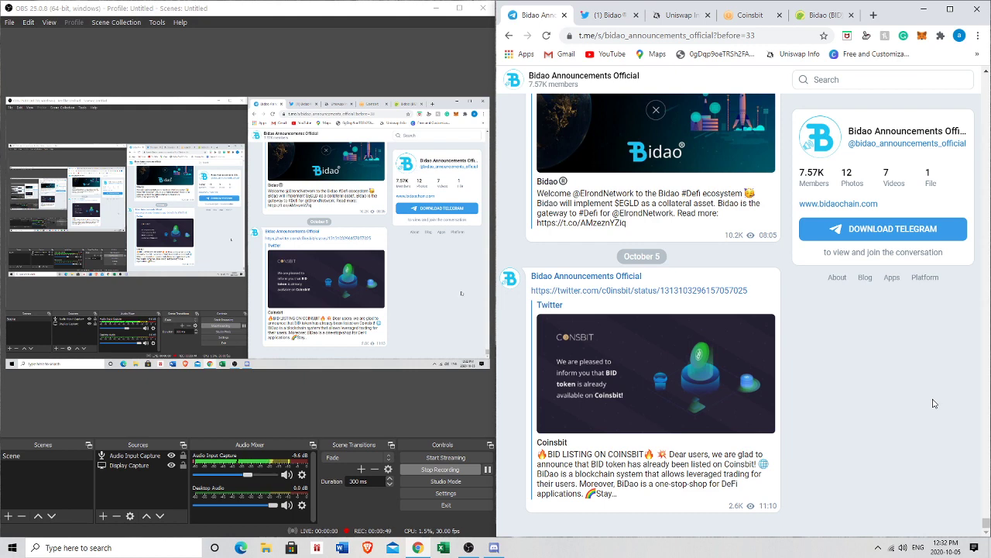
mouse_move(644, 125)
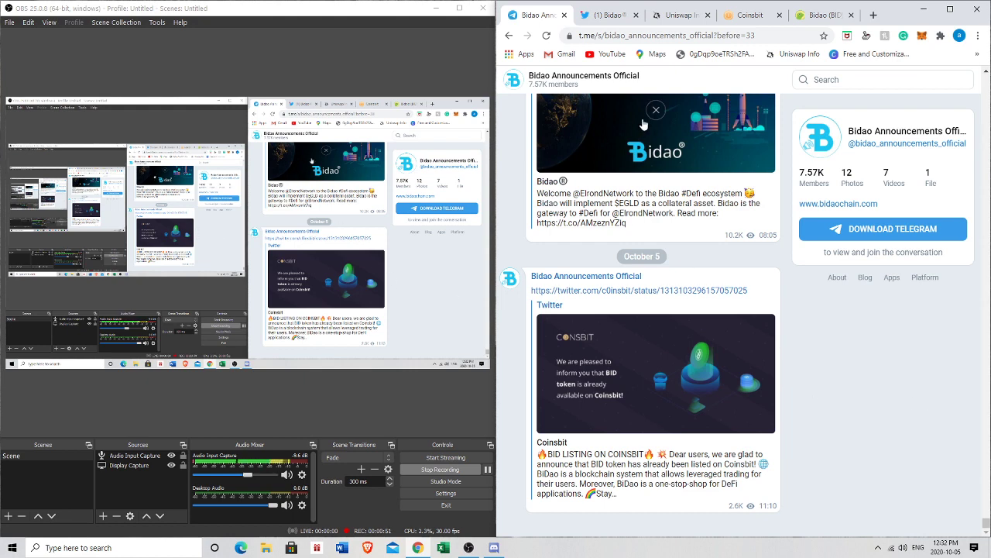
left_click(680, 15)
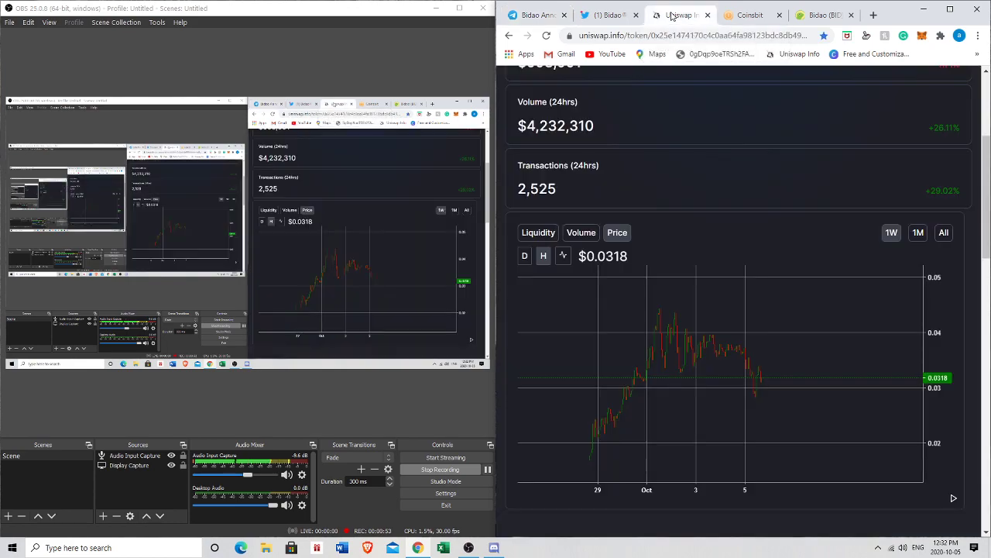
Review Bidao's CoinGecko spot markets, the Uniswap and Hoo.com pairs, after briefly checking Telegram
left_click(767, 15)
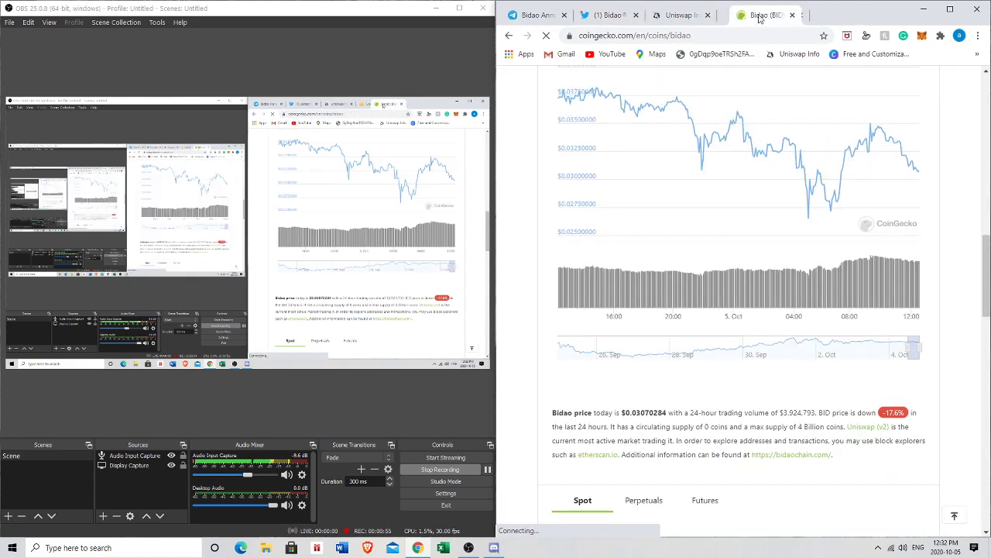
scroll("down", 3)
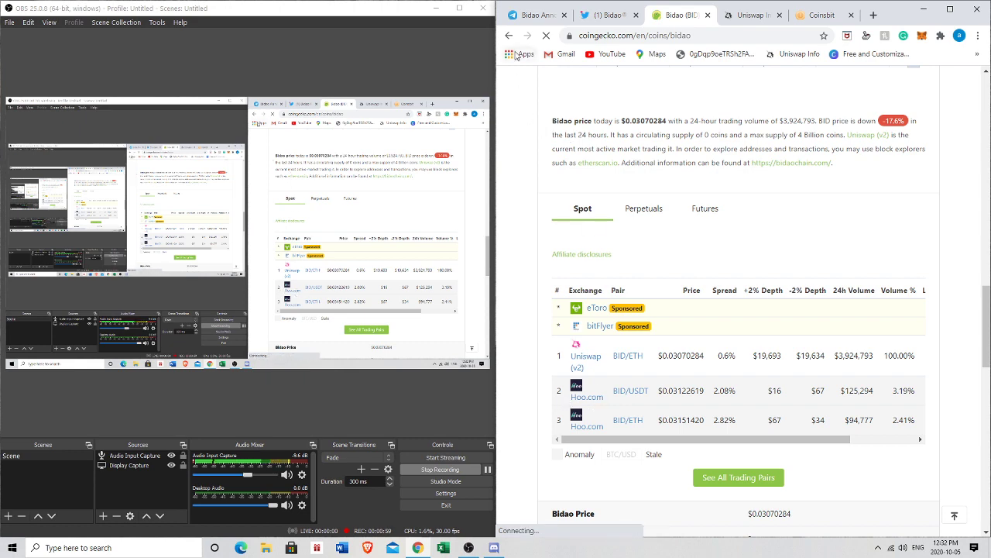
left_click(535, 15)
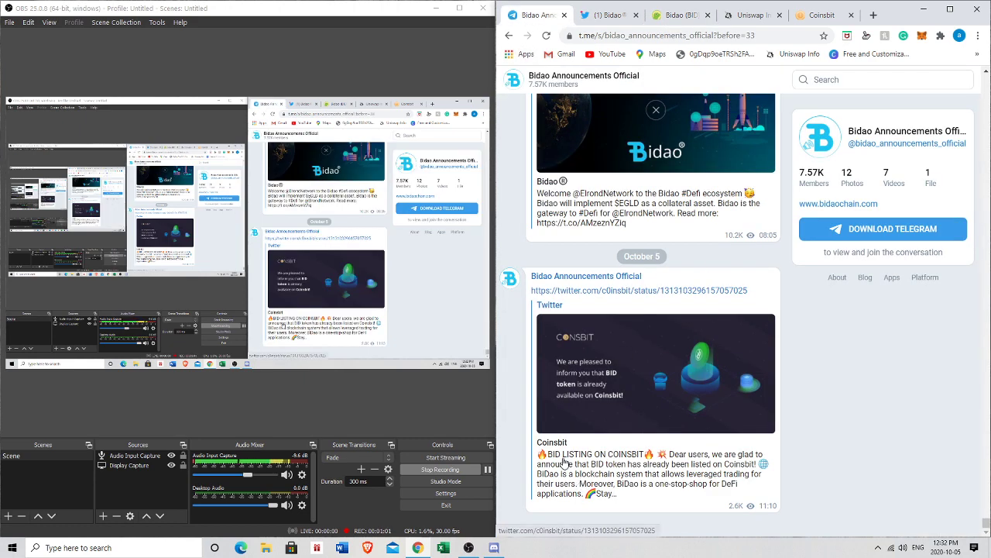
mouse_move(682, 15)
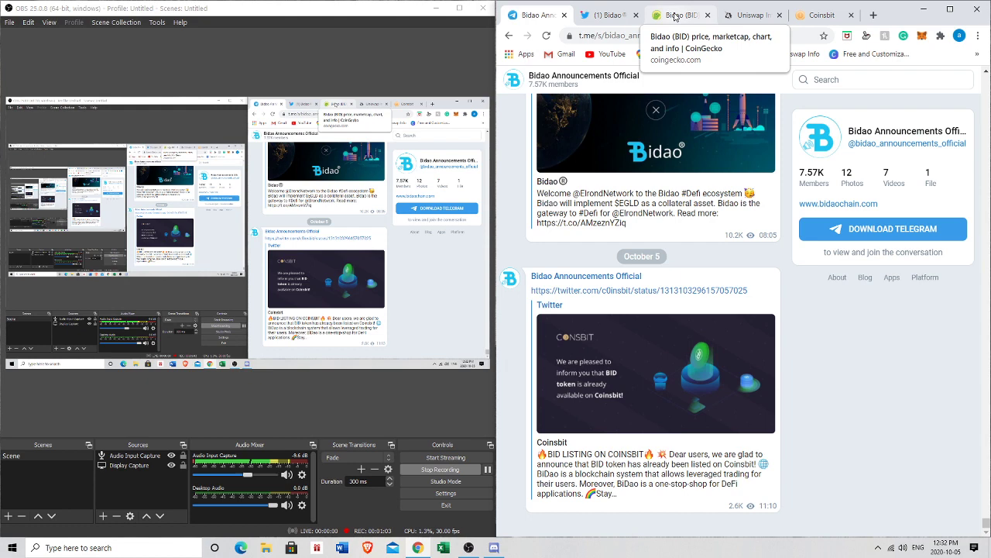
left_click(680, 15)
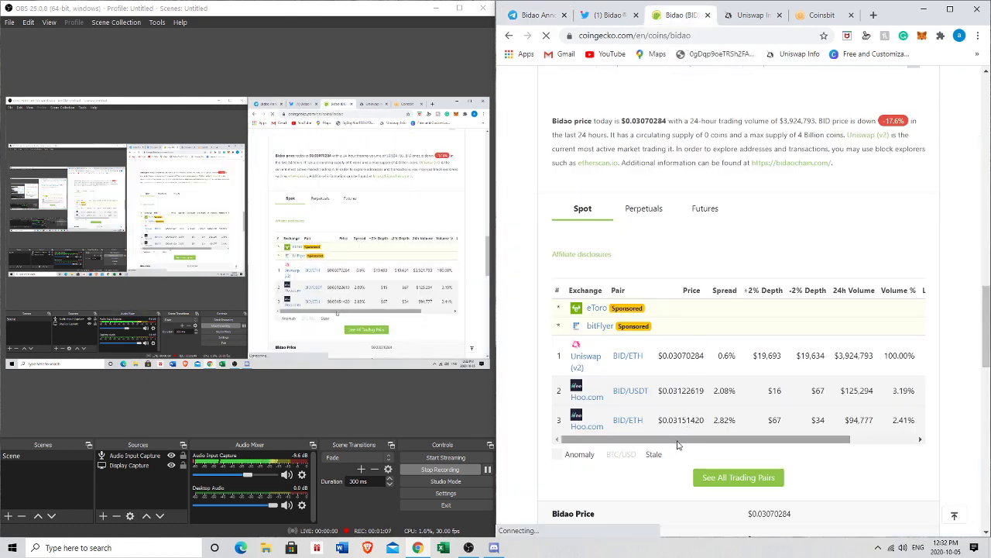
mouse_move(663, 442)
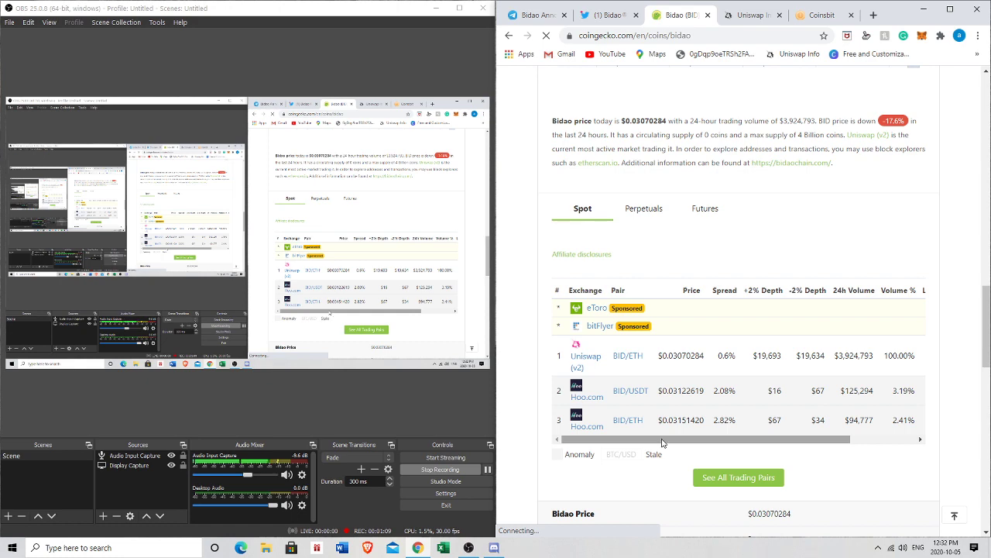
Scroll up to Bidao's $0.0307 CoinGecko price chart, then return to Uniswap Info
scroll("up", 3)
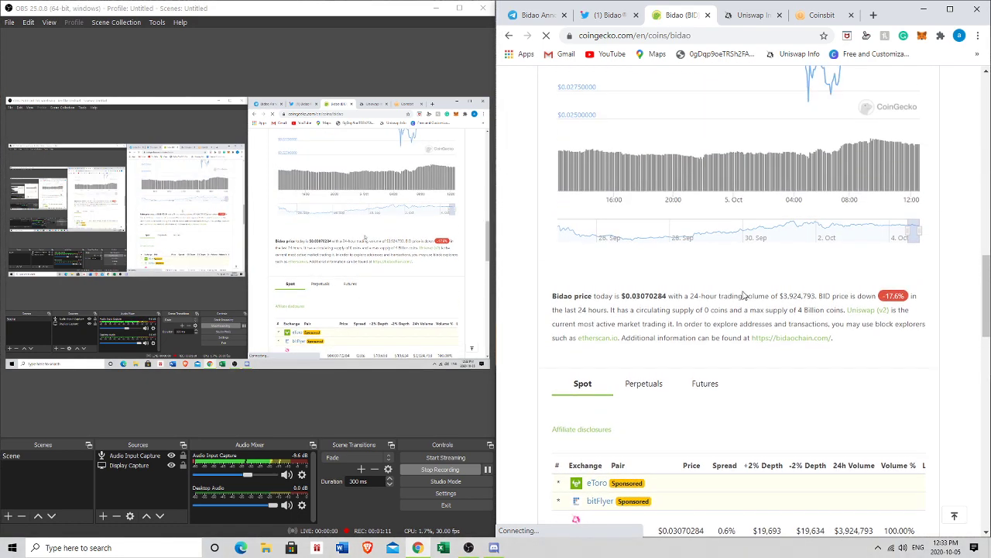
scroll("down", 3)
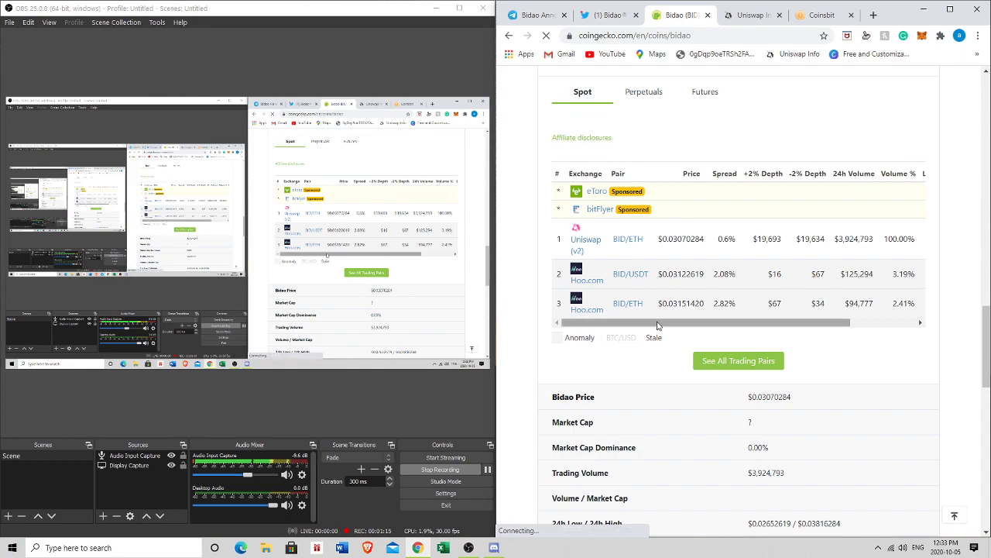
scroll("up", 3)
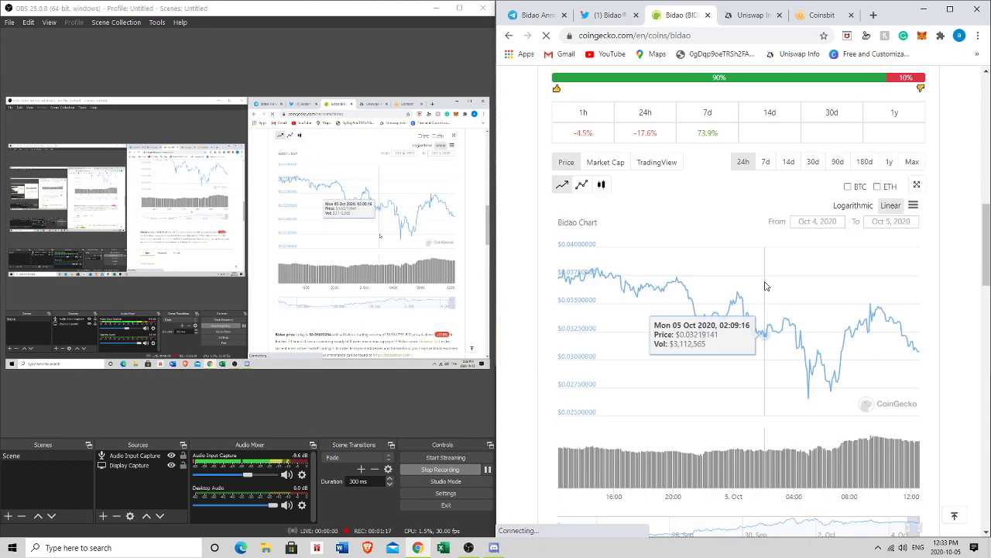
scroll("up", 3)
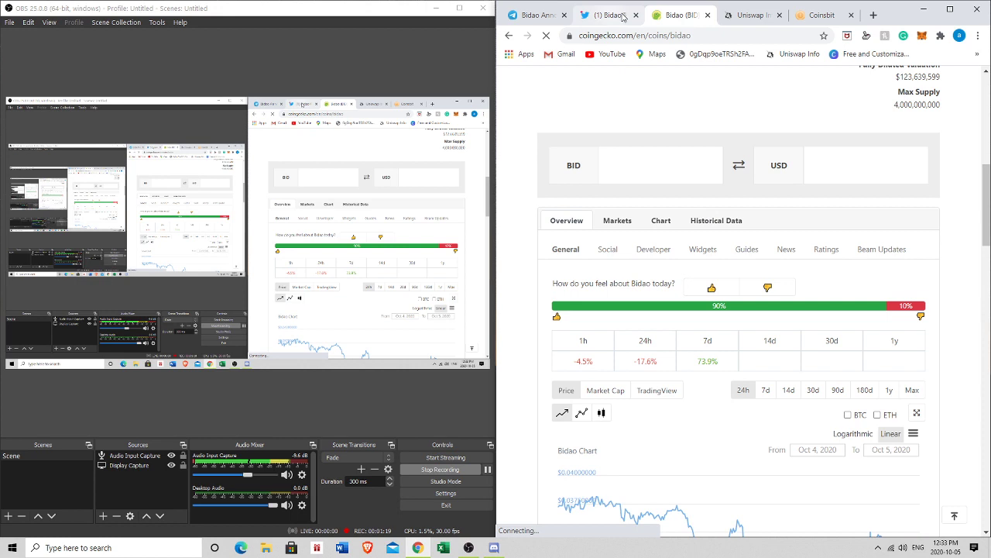
left_click(751, 15)
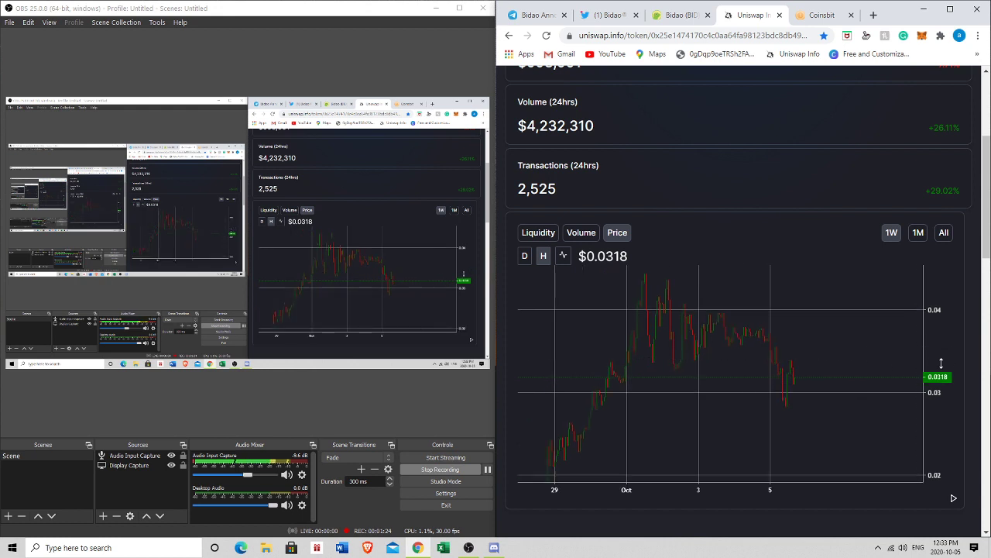
mouse_move(749, 384)
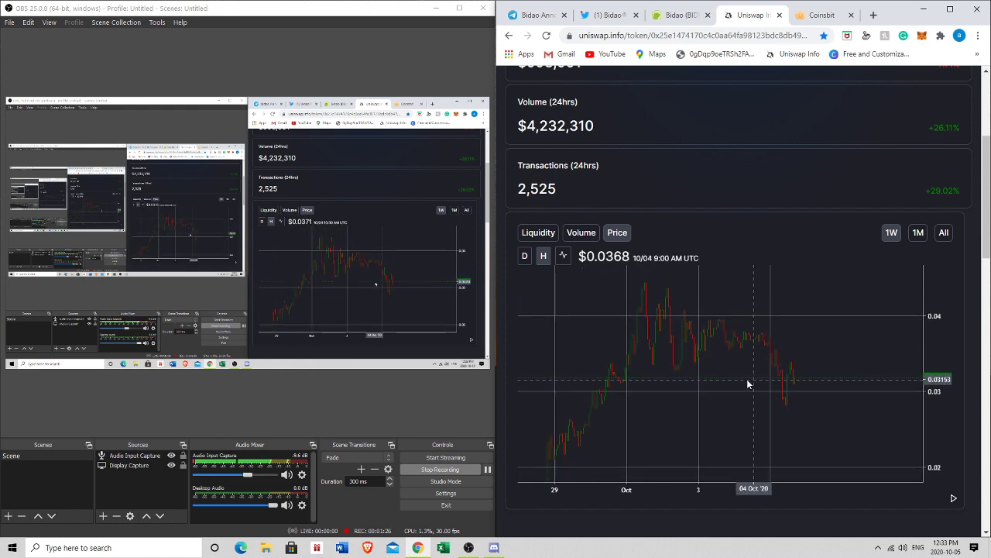
mouse_move(729, 349)
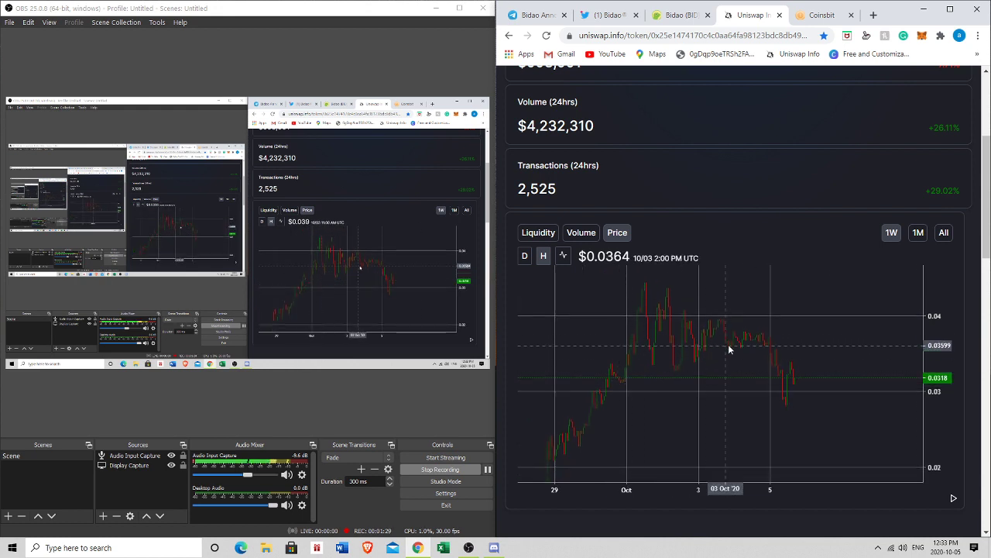
mouse_move(890, 368)
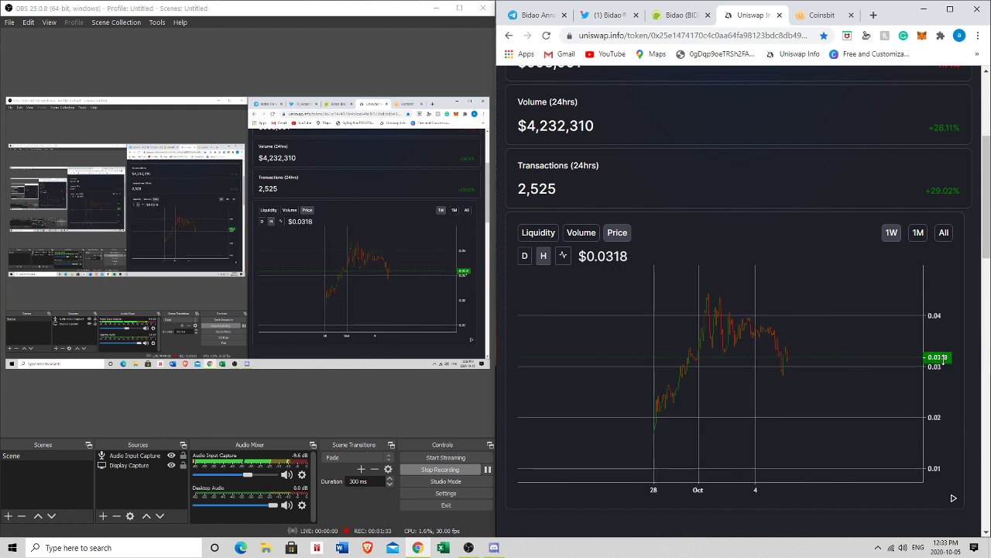
mouse_move(837, 374)
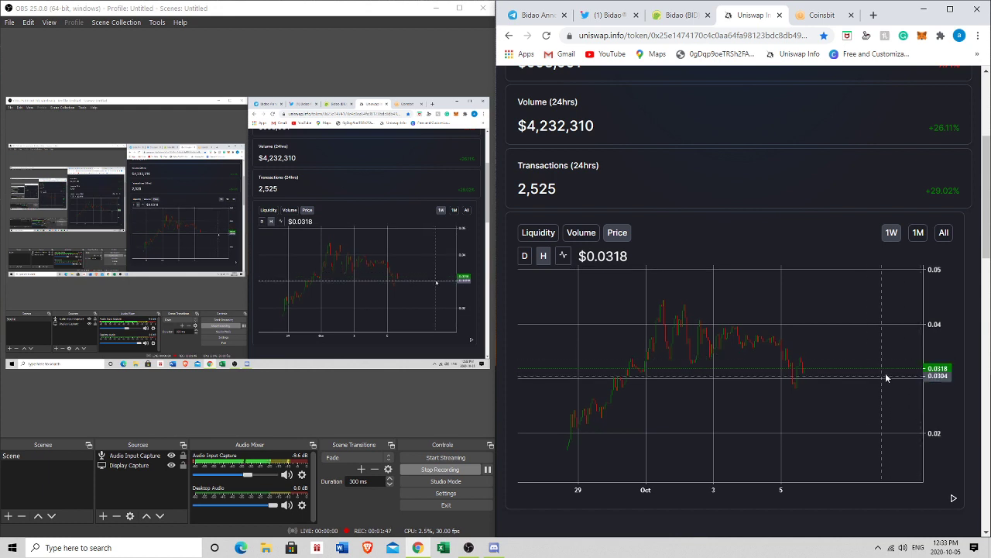
mouse_move(881, 367)
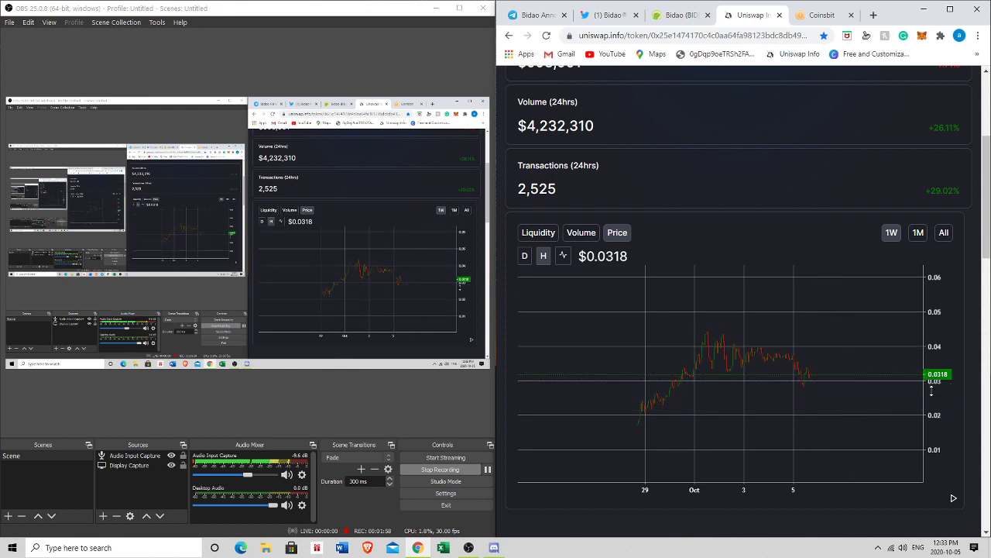
mouse_move(832, 386)
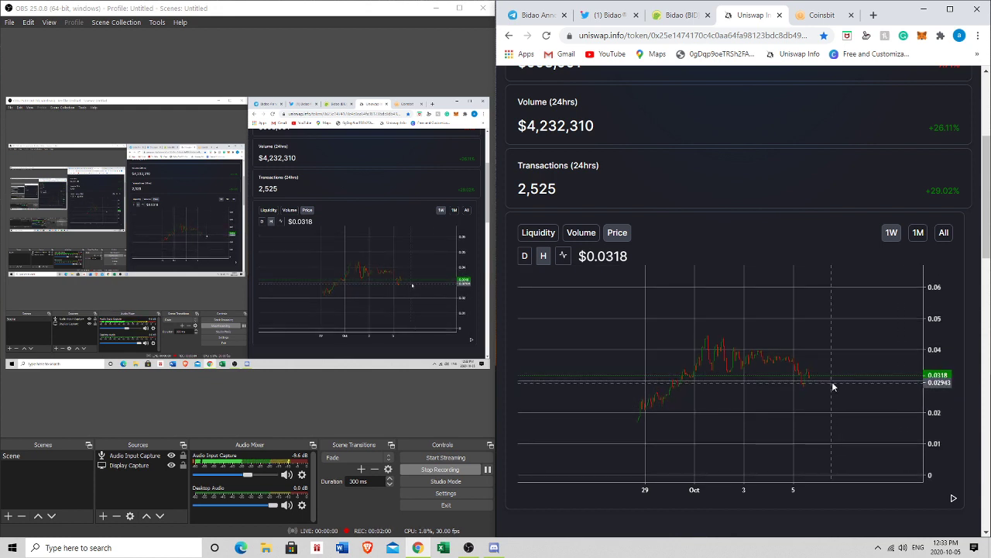
mouse_move(840, 393)
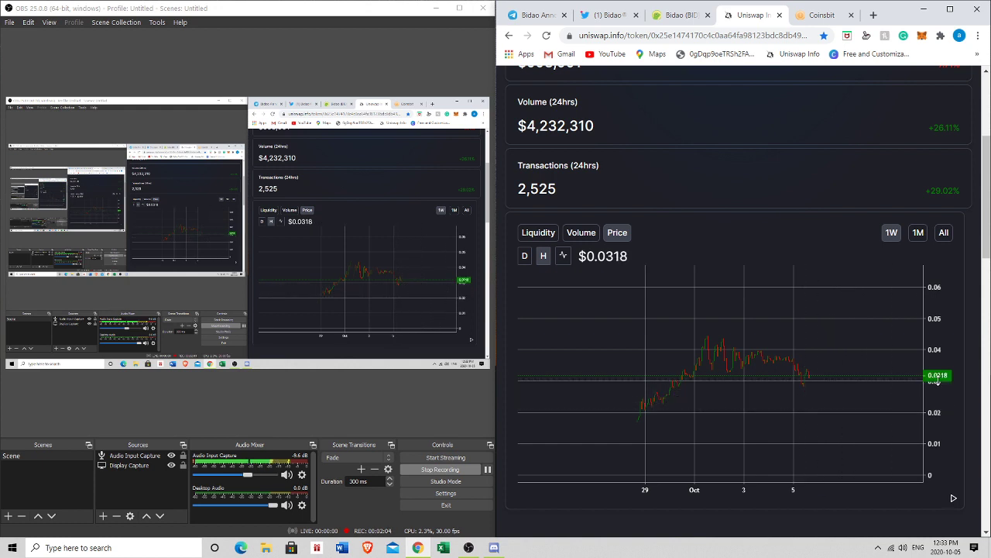
mouse_move(884, 404)
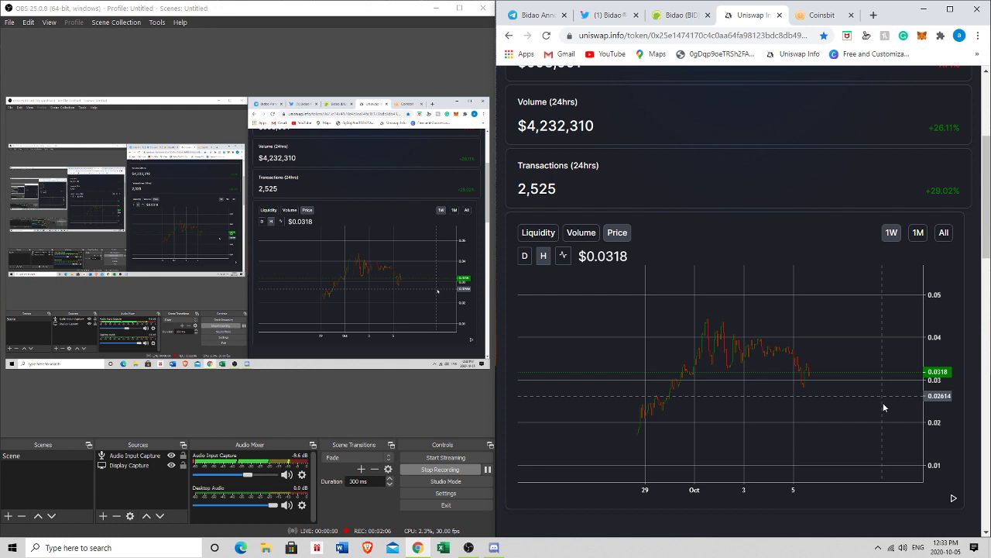
mouse_move(804, 396)
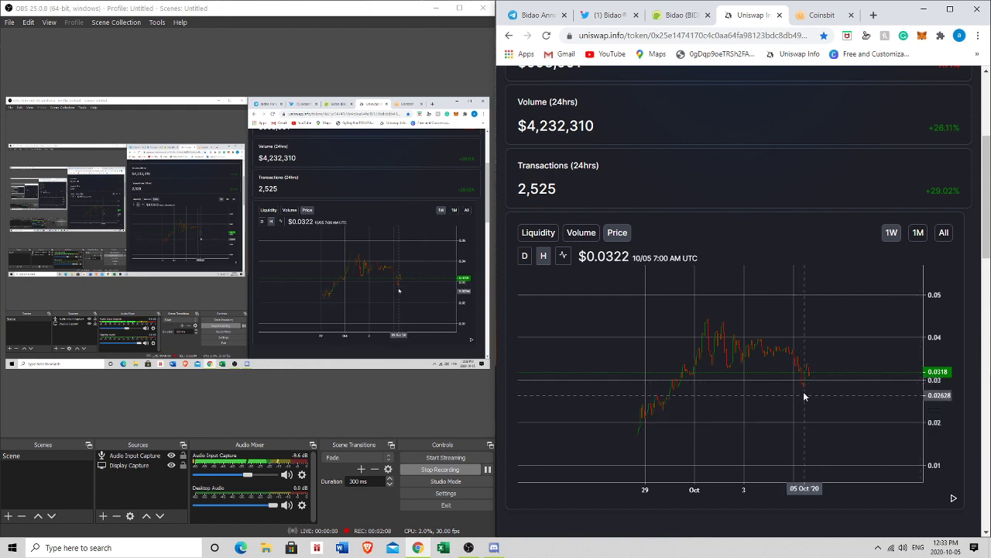